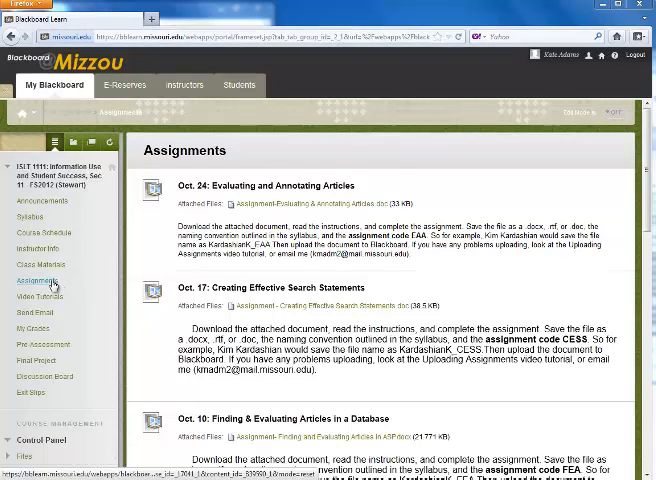
Reach the upload page for the Oct. 24 Evaluating and Annotating Articles assignment via the Assignments folder
left_click(38, 280)
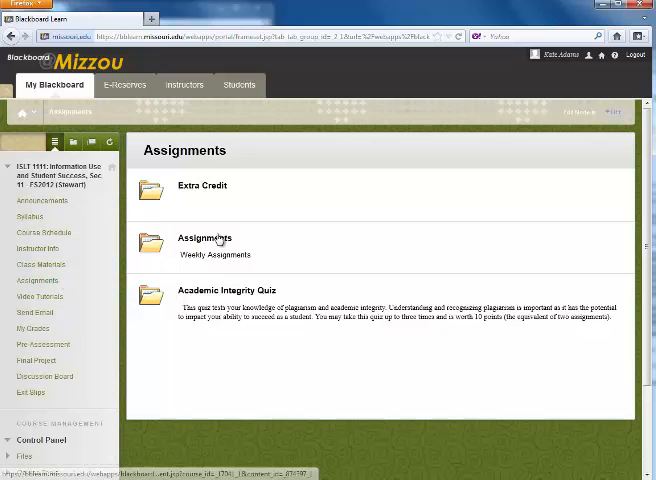
left_click(204, 238)
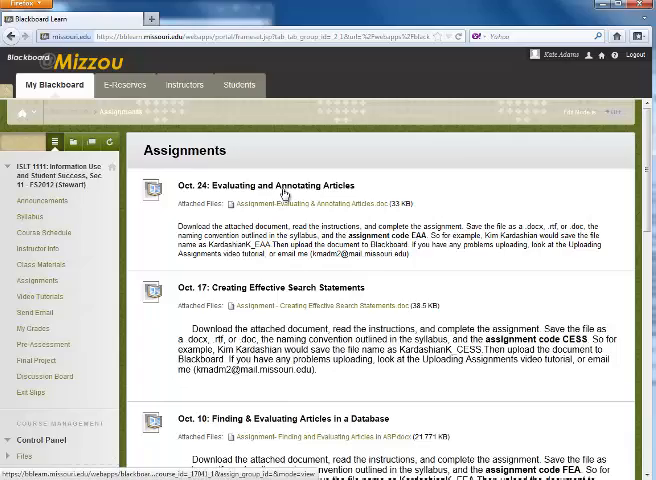
left_click(264, 184)
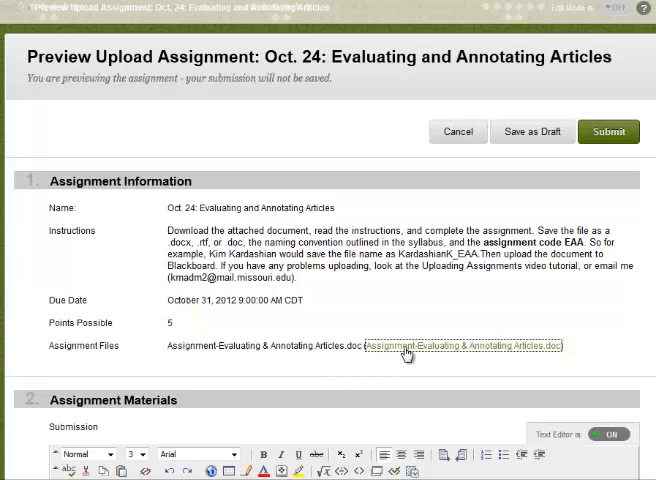
Download the attached Evaluating & Annotating Articles .doc and open it in Word
left_click(464, 346)
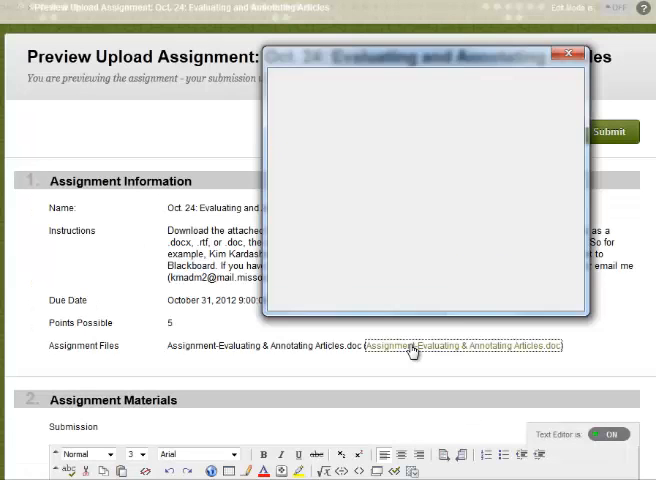
left_click(464, 346)
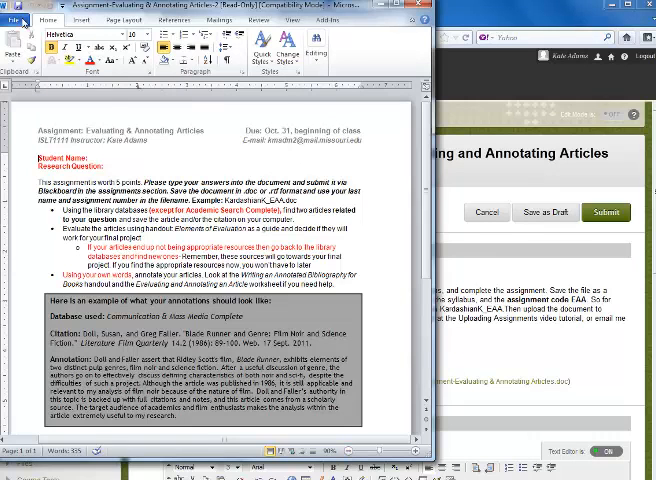
left_click(20, 20)
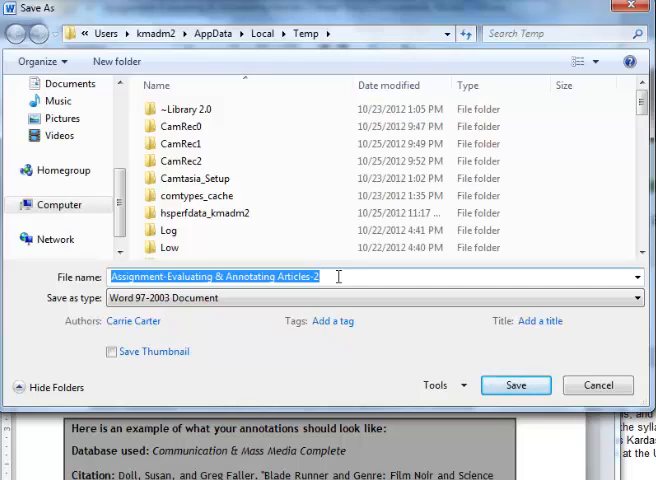
Save the document as KardashianK_EAA in Word Document format
type("KardashianK_E")
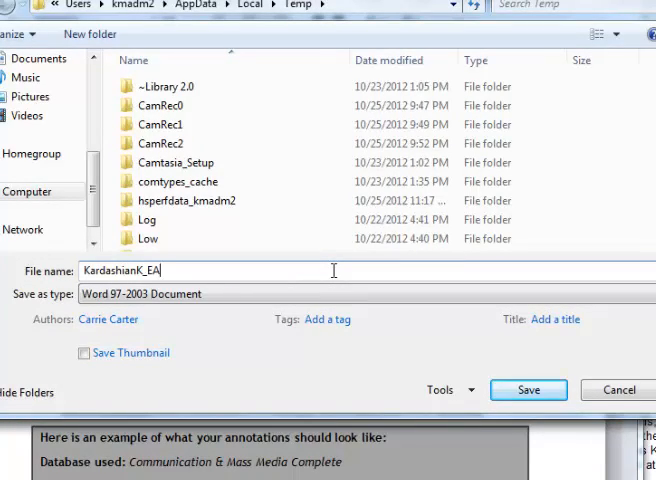
type("A")
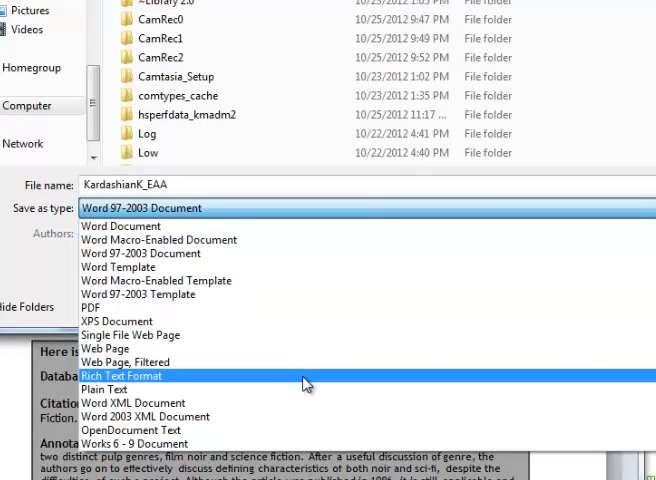
mouse_move(328, 240)
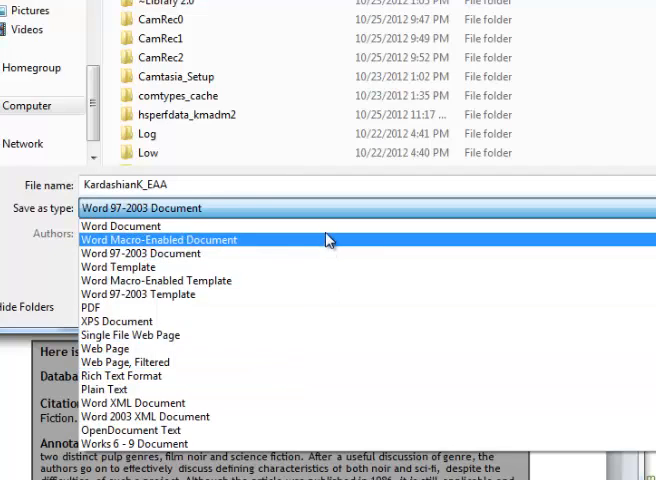
left_click(120, 226)
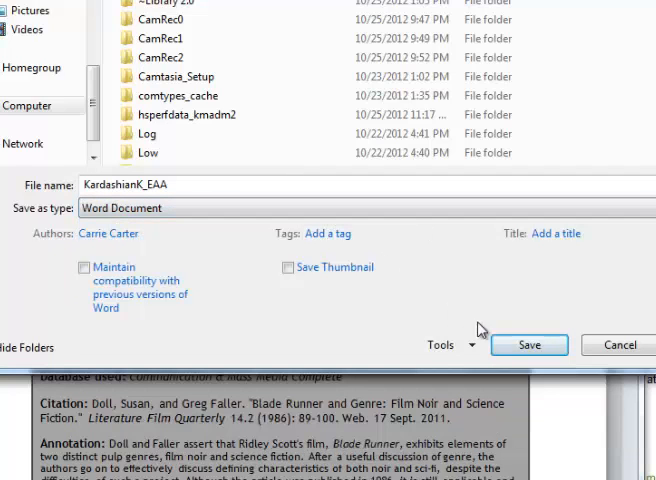
left_click(528, 344)
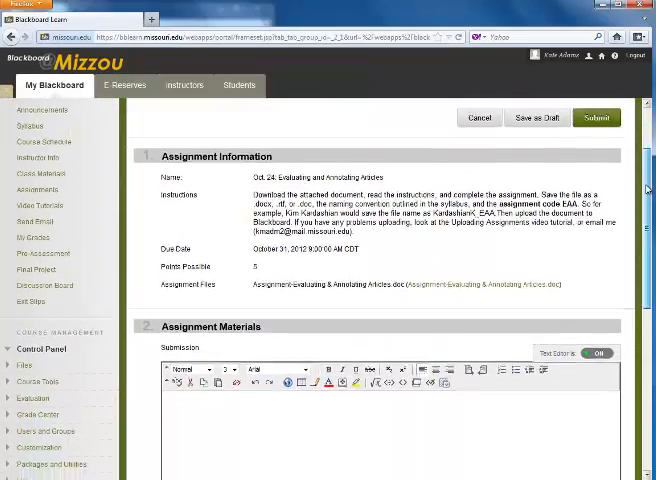
Scroll the Blackboard upload page down to the Attach File section
scroll("down", 3)
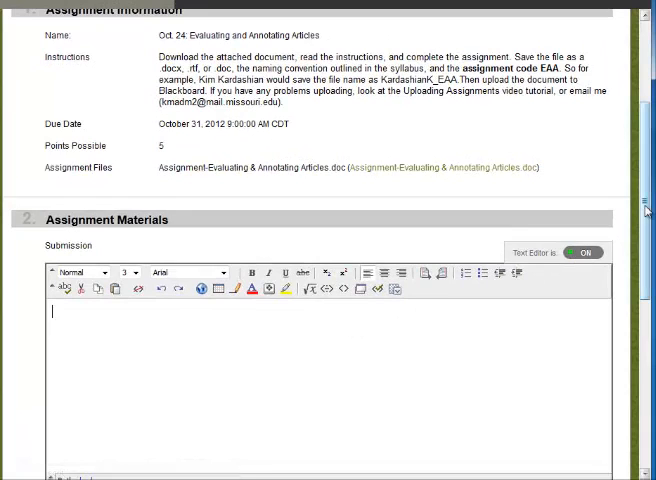
scroll("down", 3)
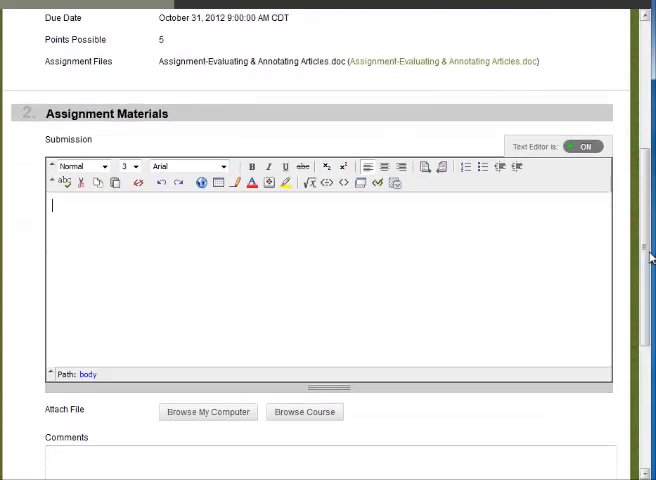
scroll("down", 3)
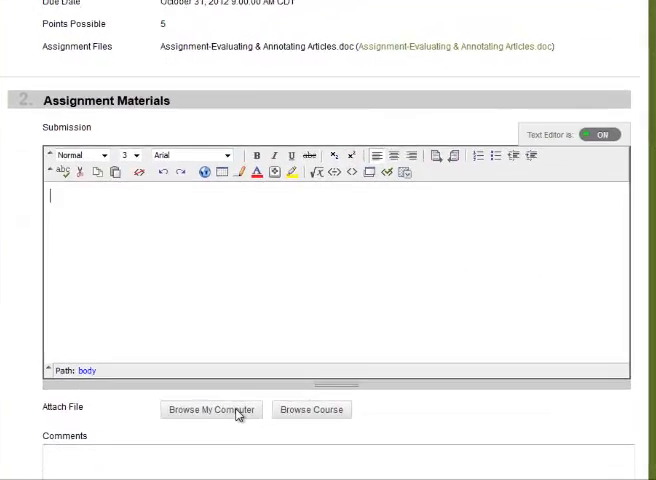
scroll("down", 3)
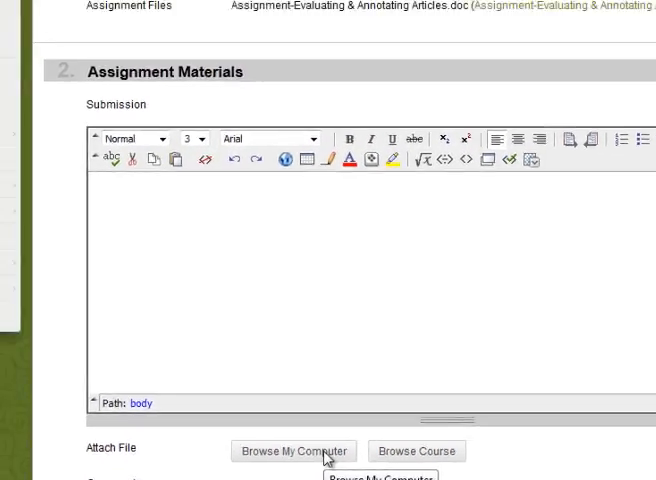
Browse My Computer and attach KardashianK_EAA.docx from the Desktop
left_click(292, 452)
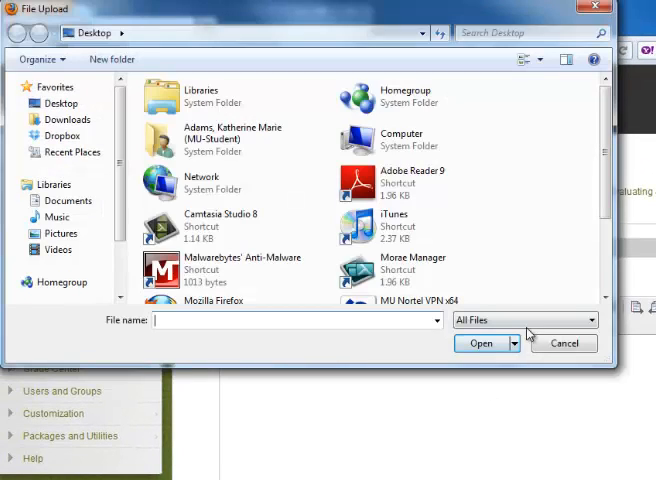
mouse_move(604, 178)
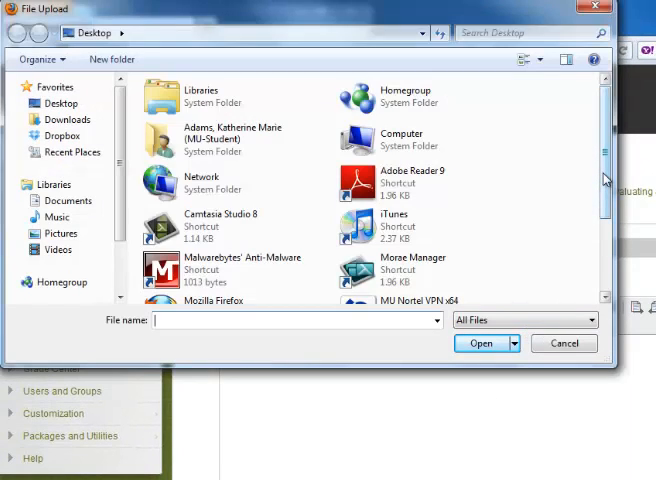
left_click(414, 284)
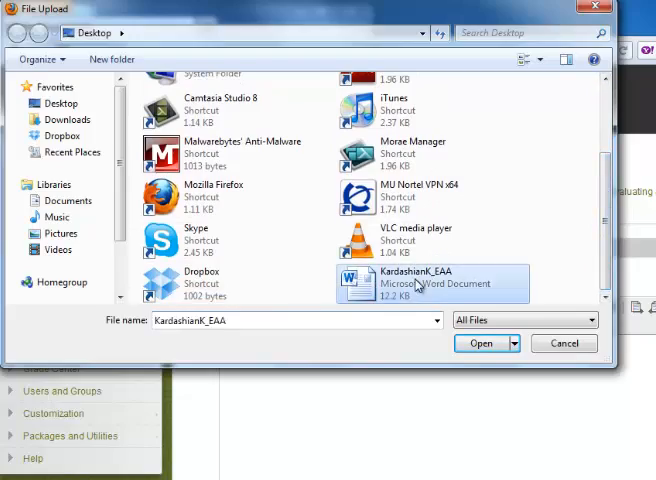
left_click(480, 344)
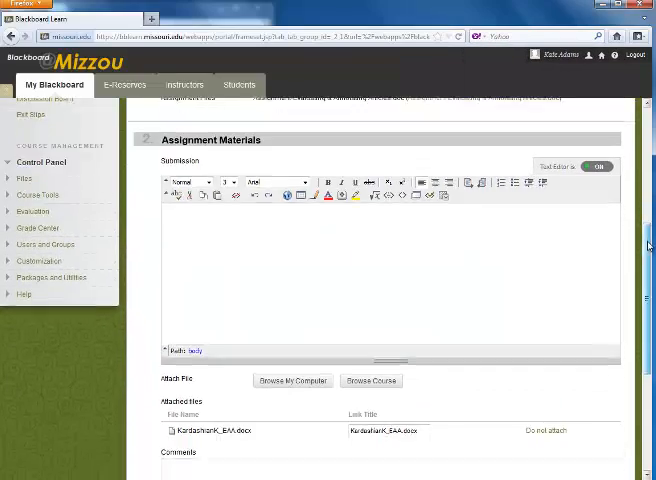
Submit the assignment and confirm, reaching the green submission-complete page
scroll("down", 3)
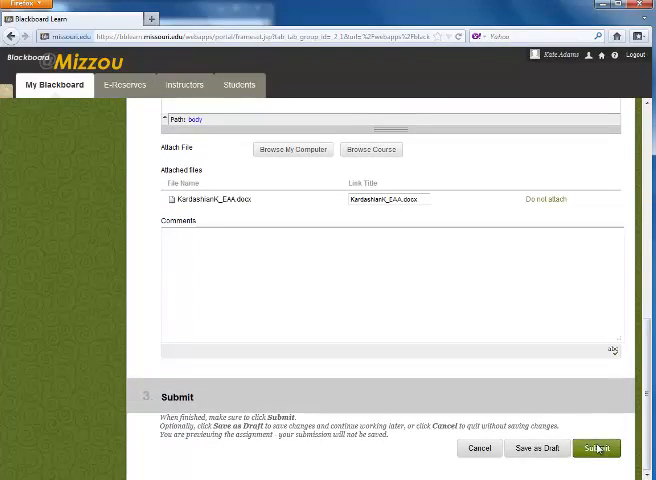
left_click(598, 448)
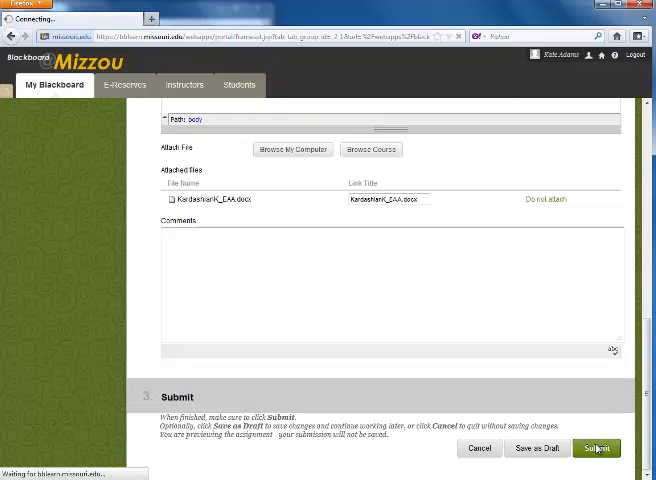
left_click(596, 448)
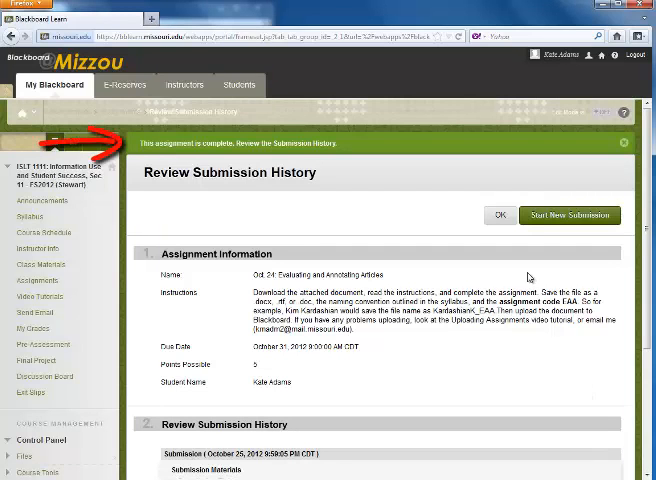
mouse_move(444, 168)
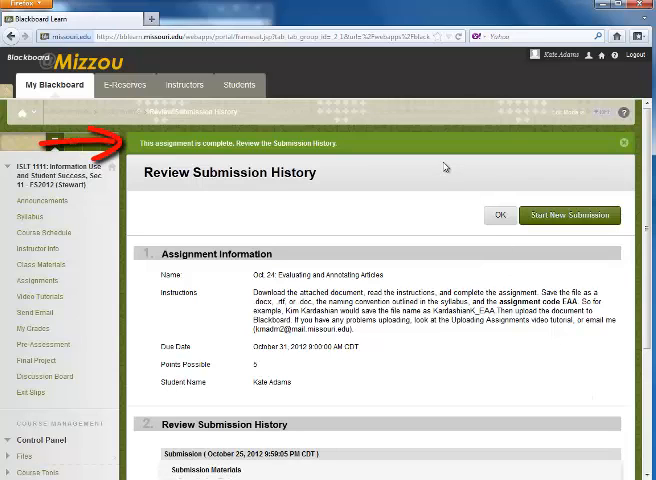